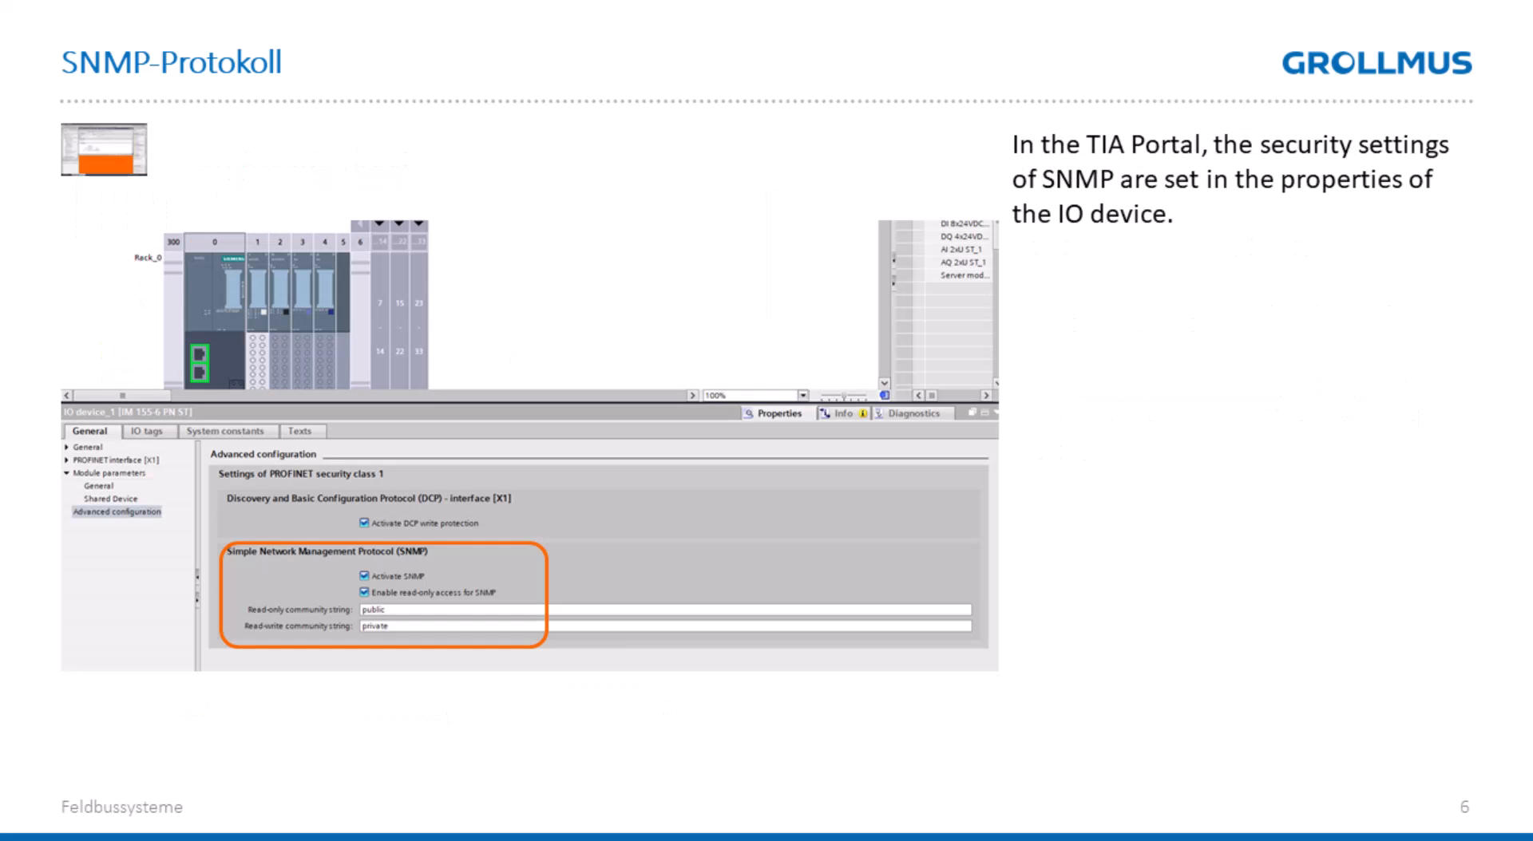
Advance past the SNMP-Protokoll slide and return to TIA Portal's network view
key(Right)
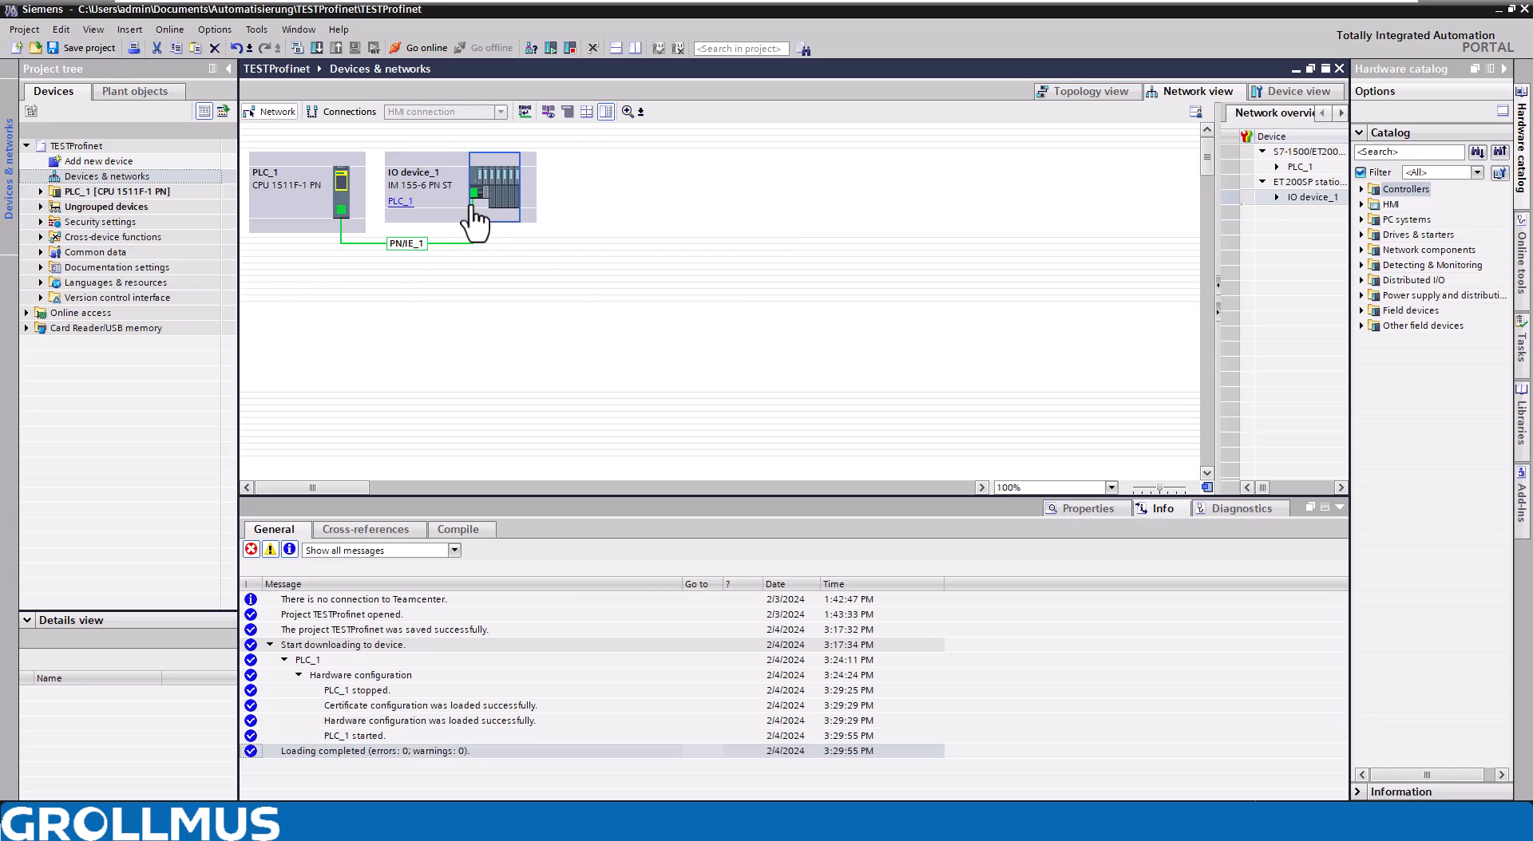
Open IO device_1's device view and properties from the Network view
double_click(460, 186)
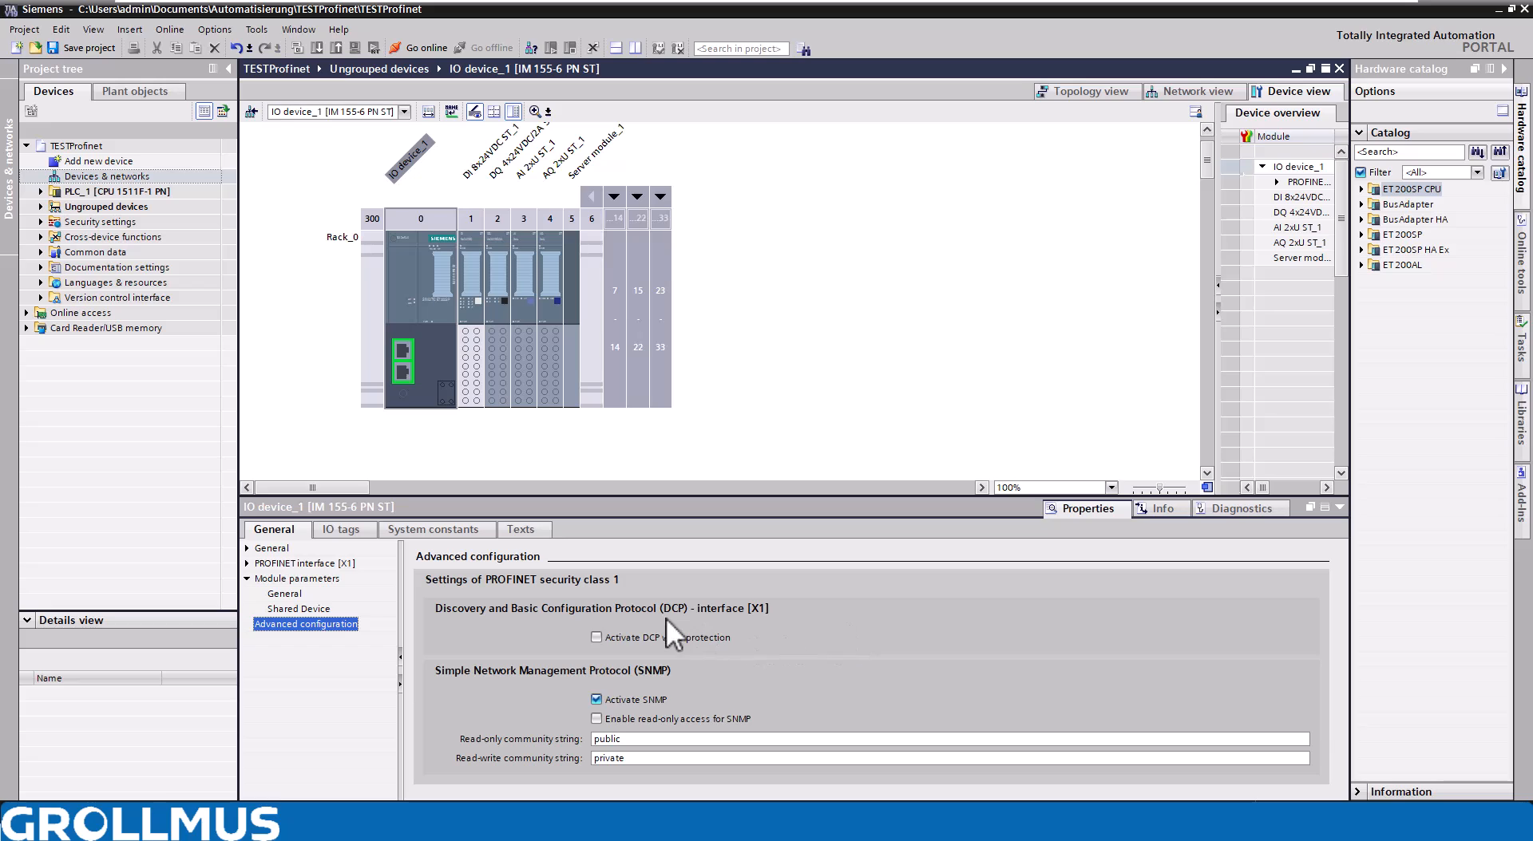
mouse_move(580, 657)
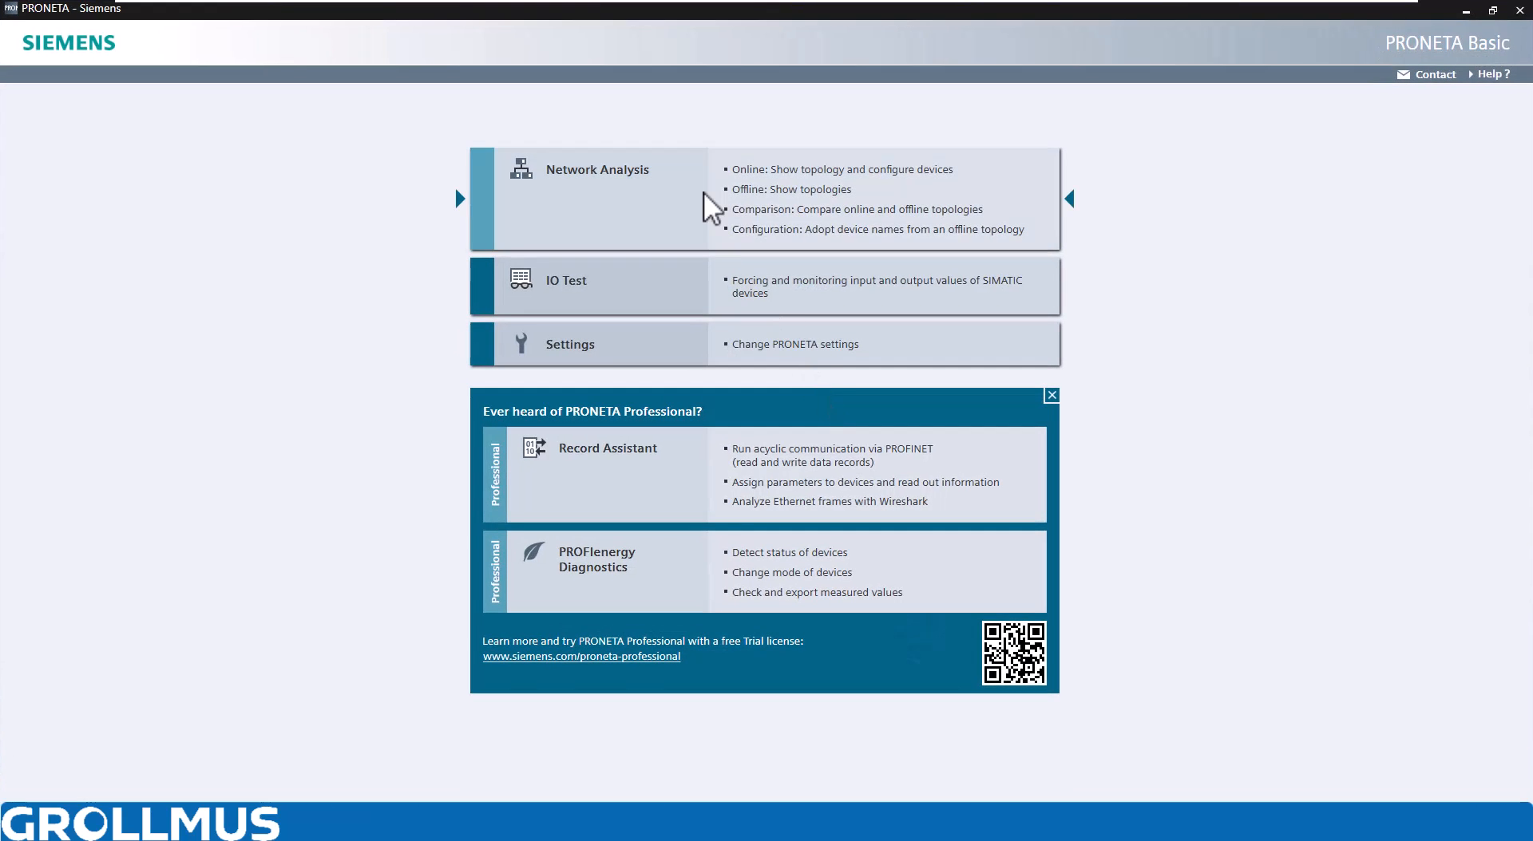
Scan the network and rename io device_1 to 'io device_', confirming the reset
click(596, 170)
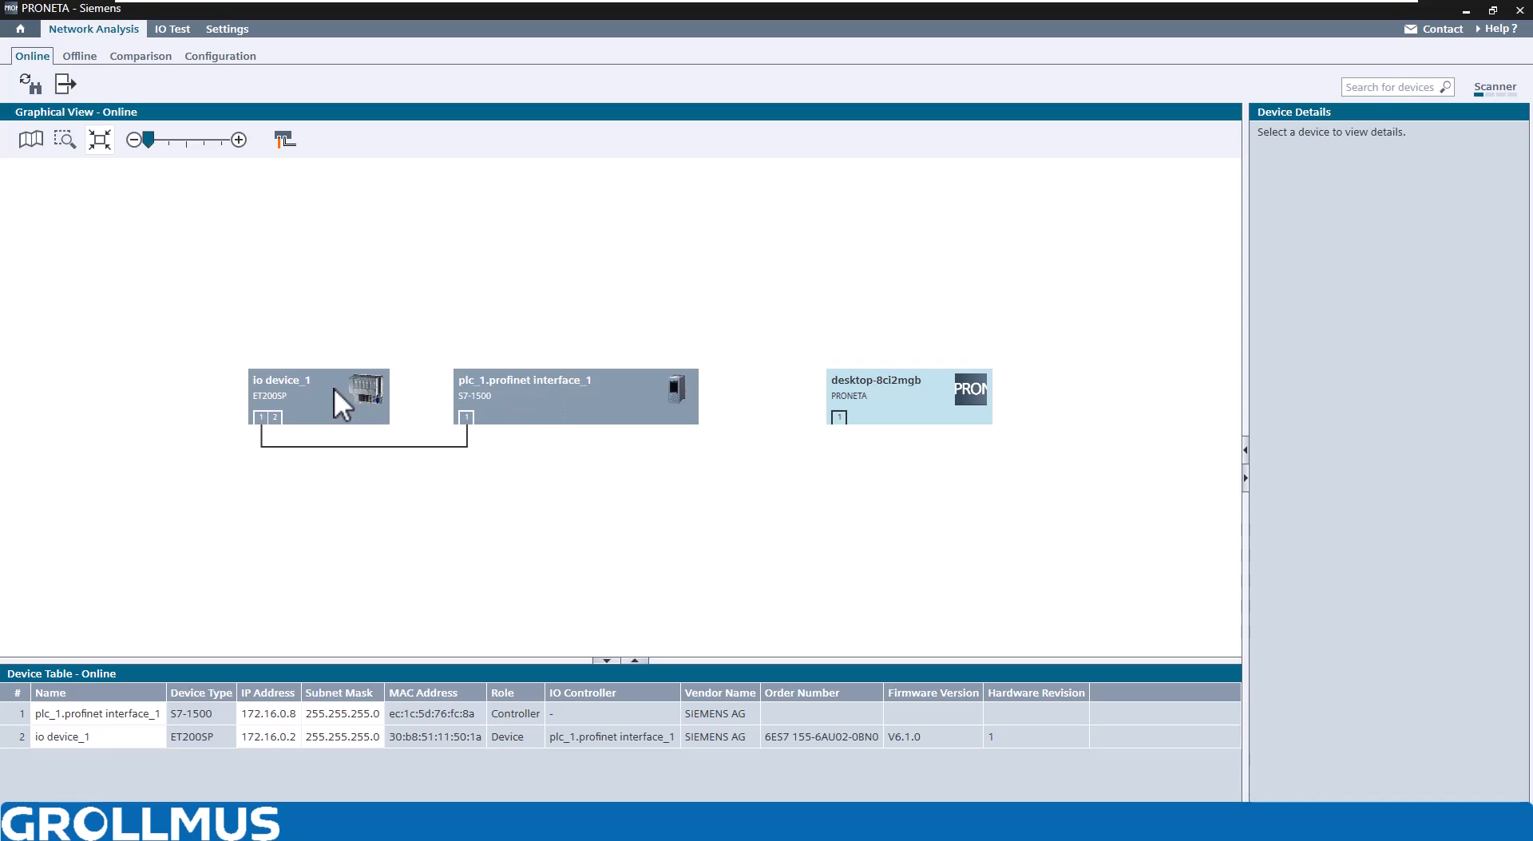
right_click(317, 395)
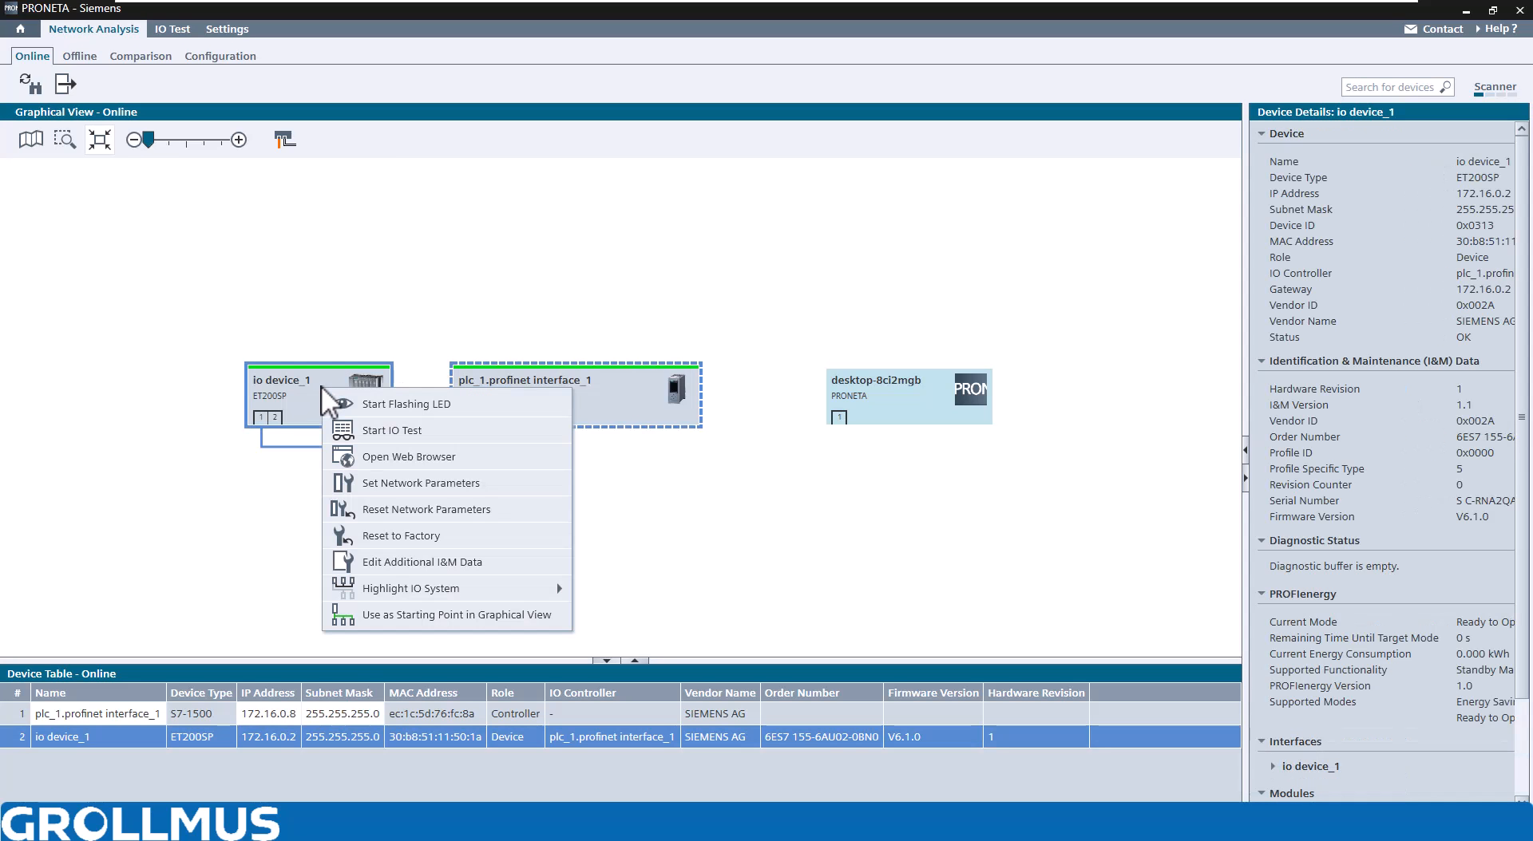
mouse_move(406, 404)
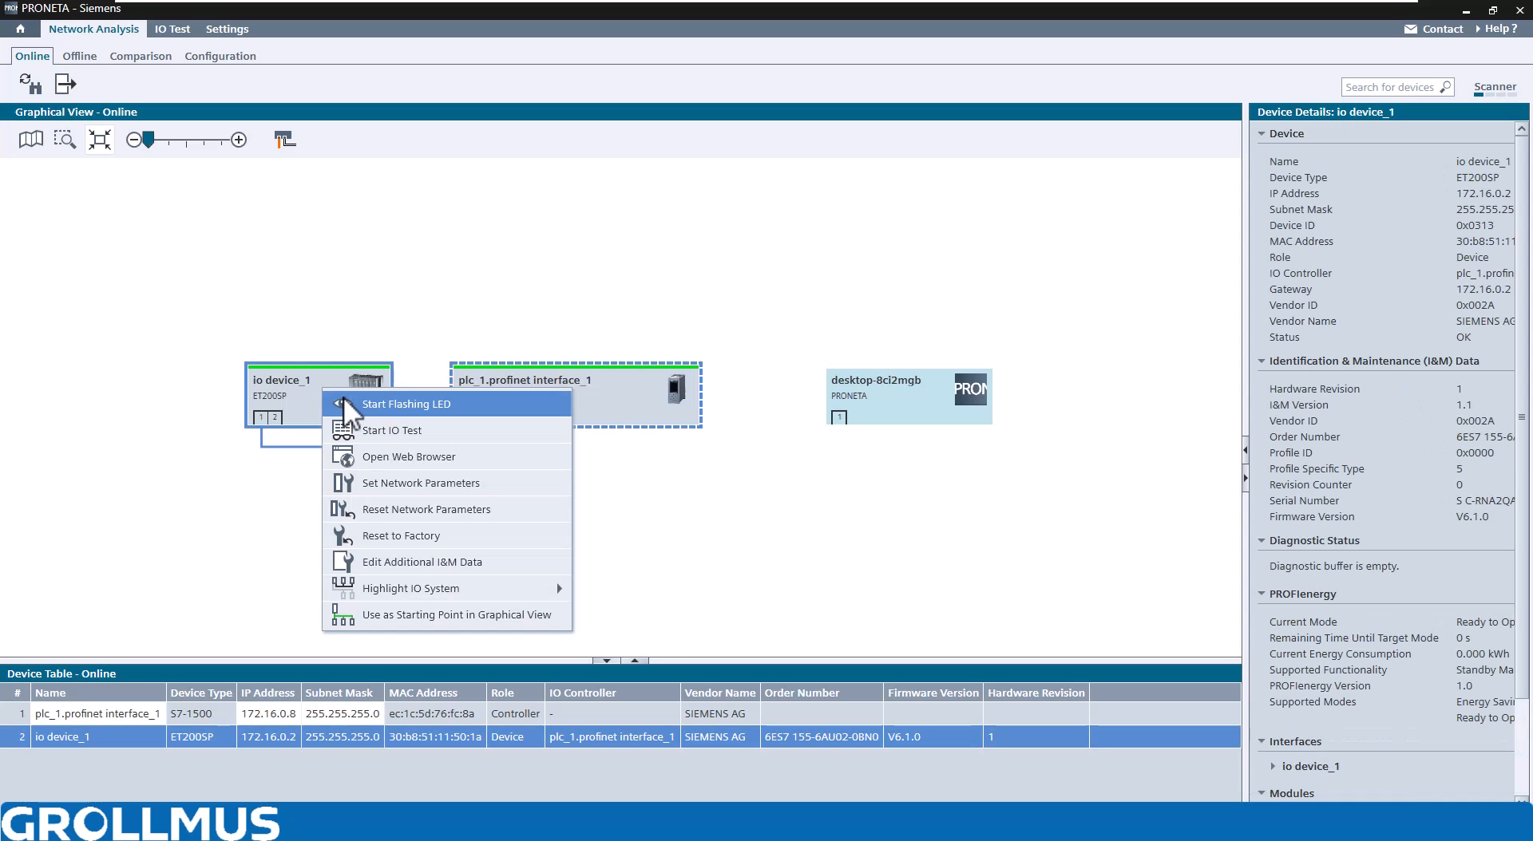
click(421, 483)
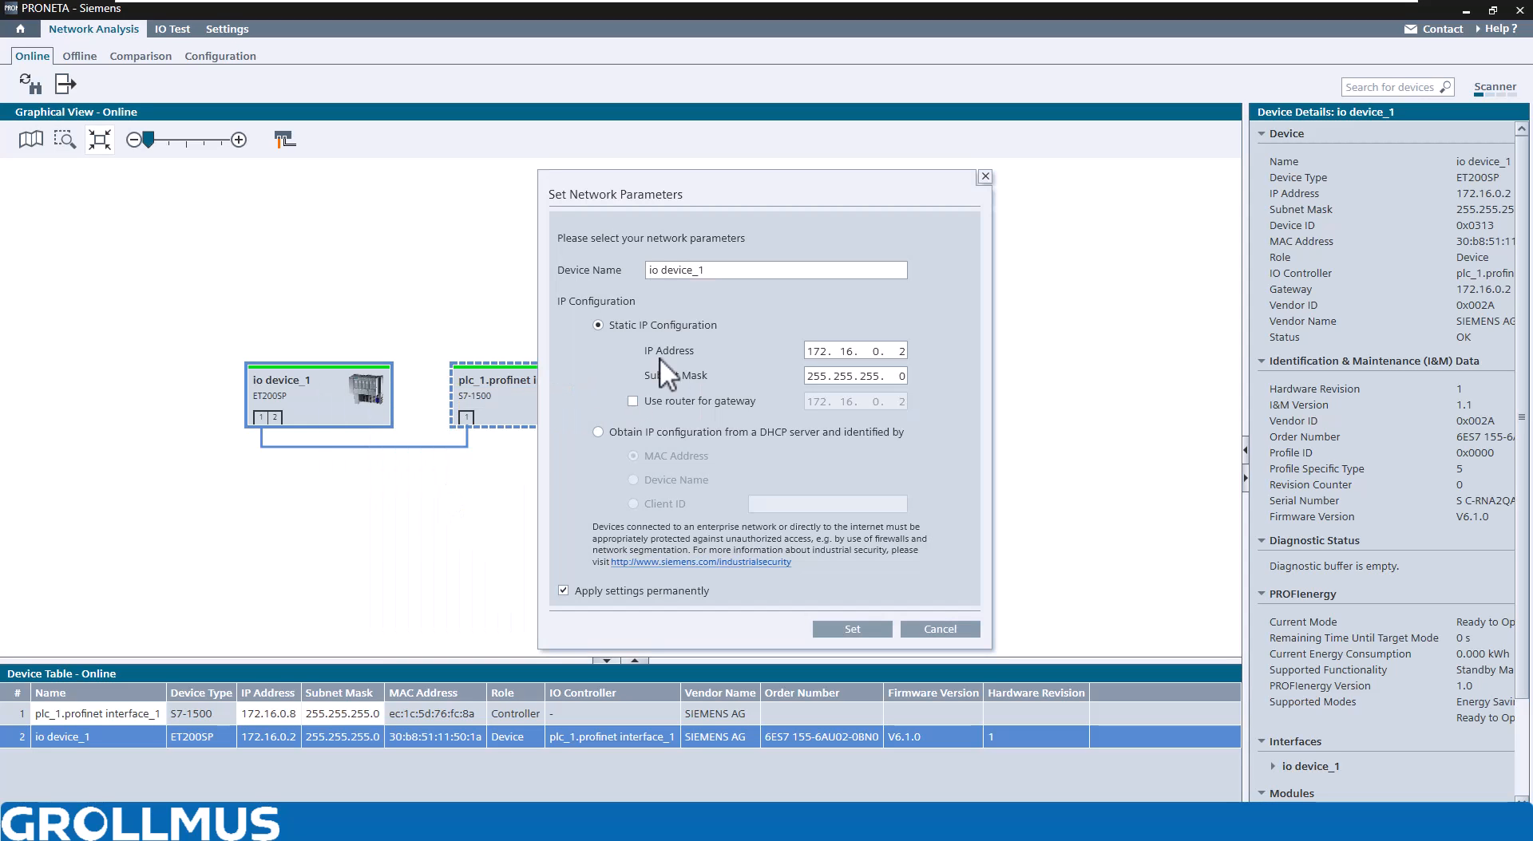
click(775, 270)
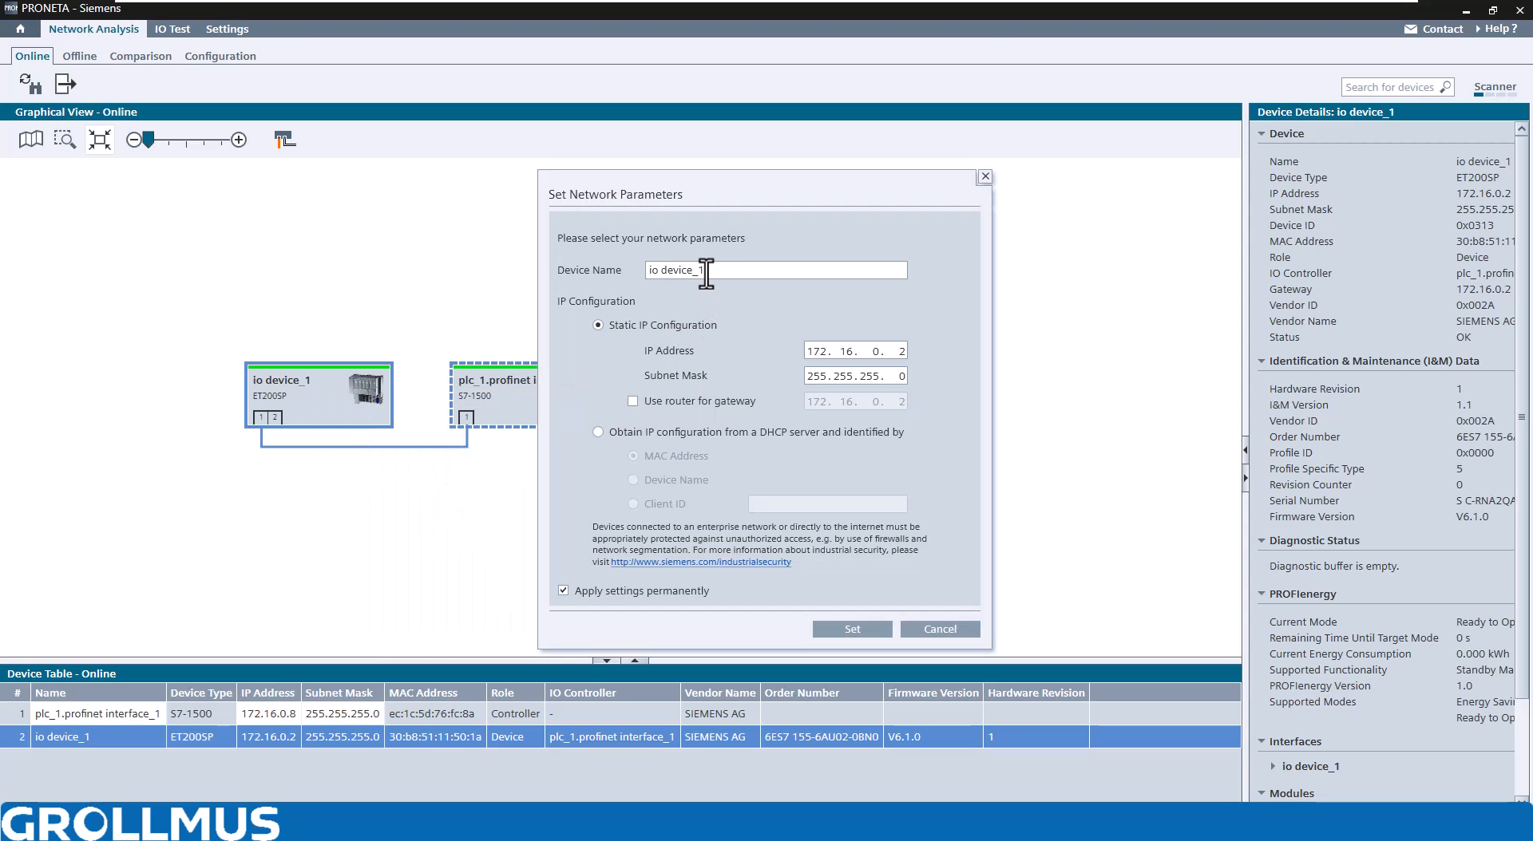
mouse_move(819, 594)
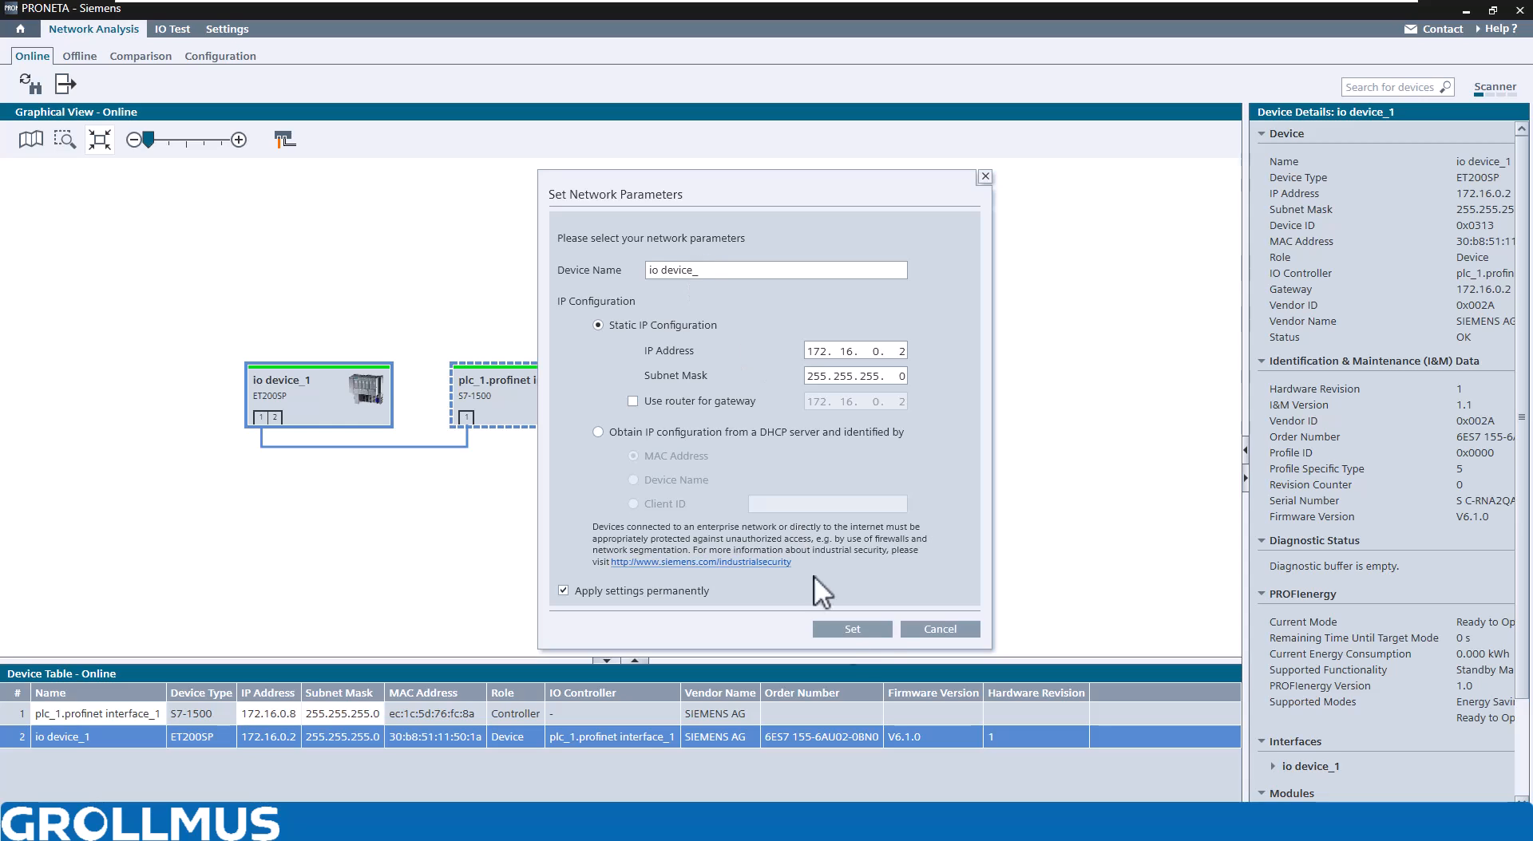
click(849, 628)
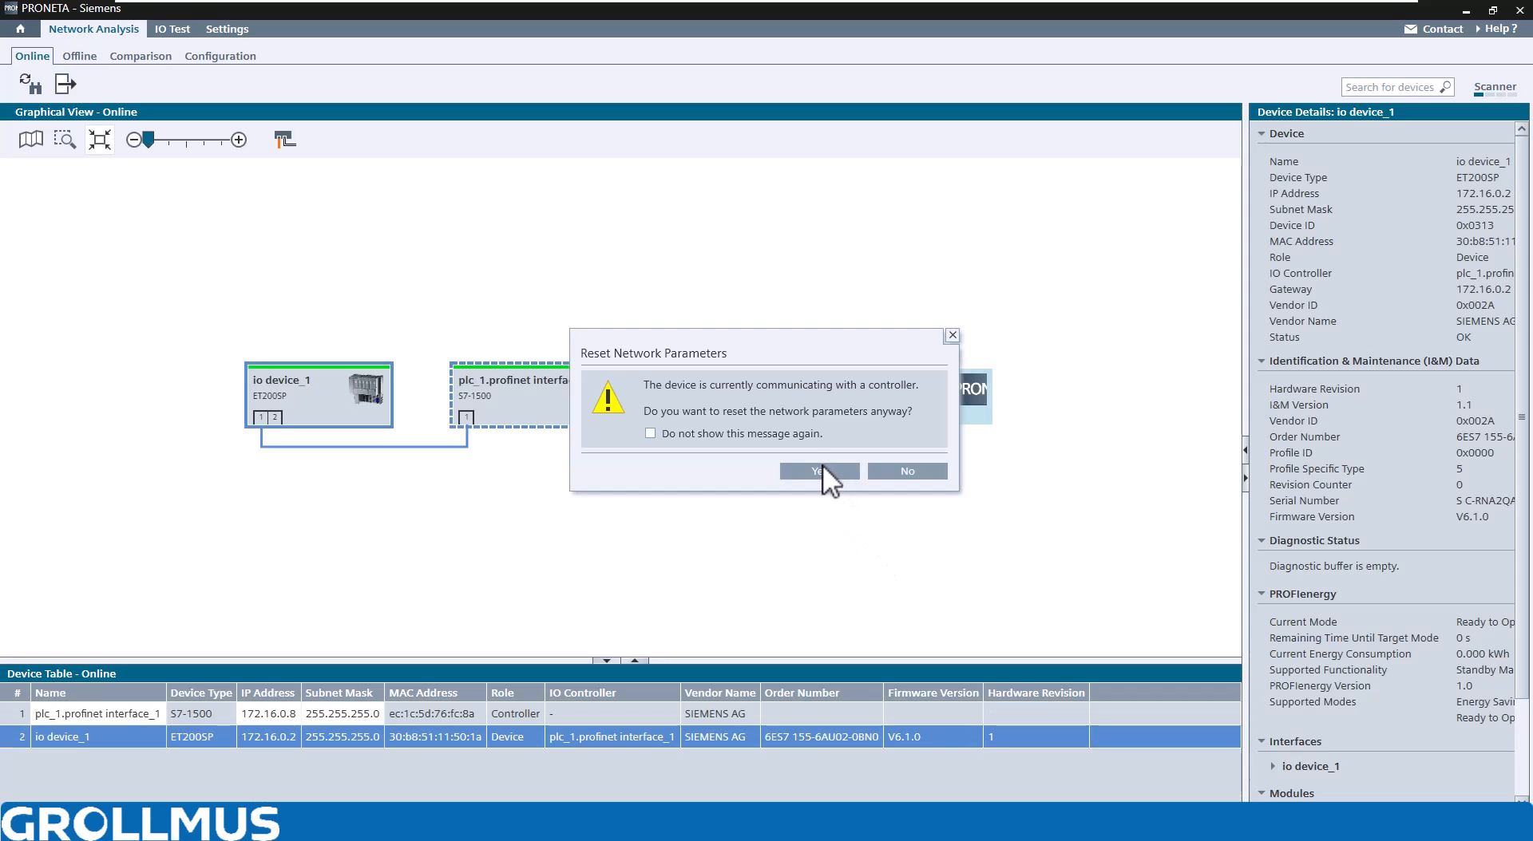
click(818, 471)
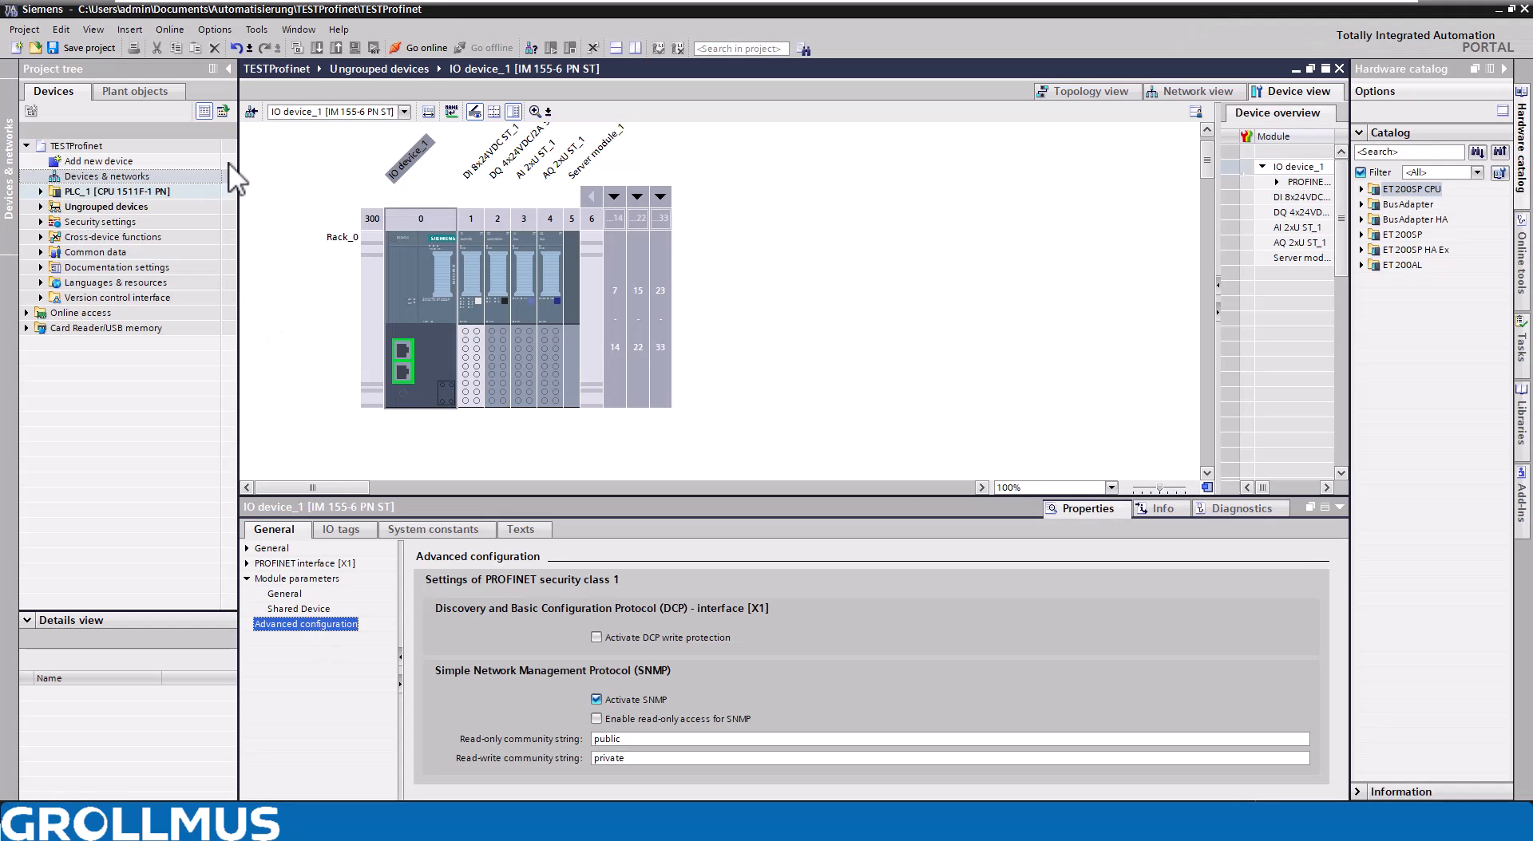
Connect the TIA Portal project online to PLC_1
click(423, 47)
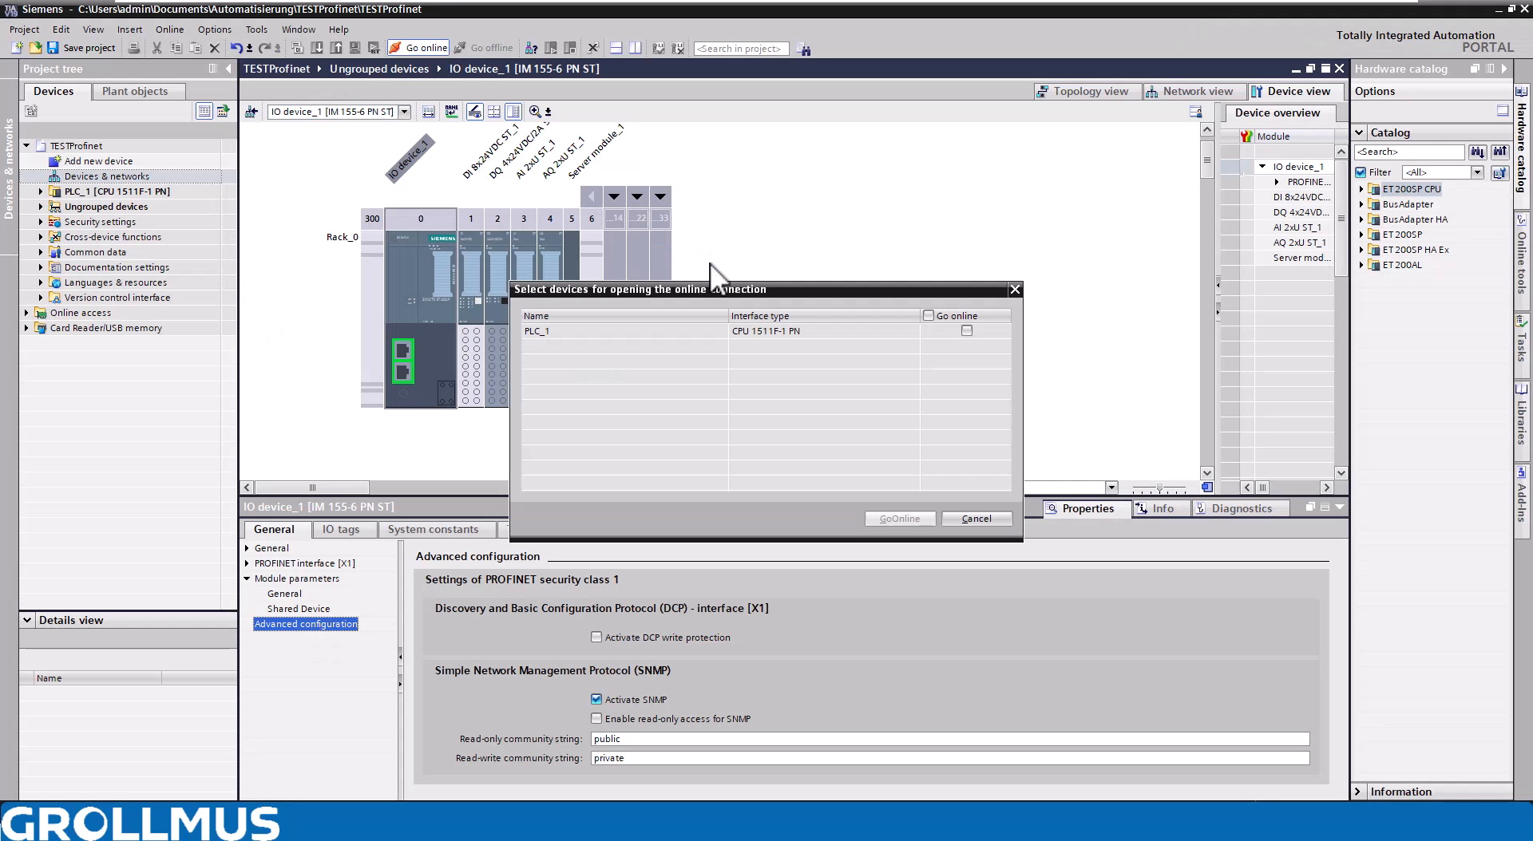
click(966, 330)
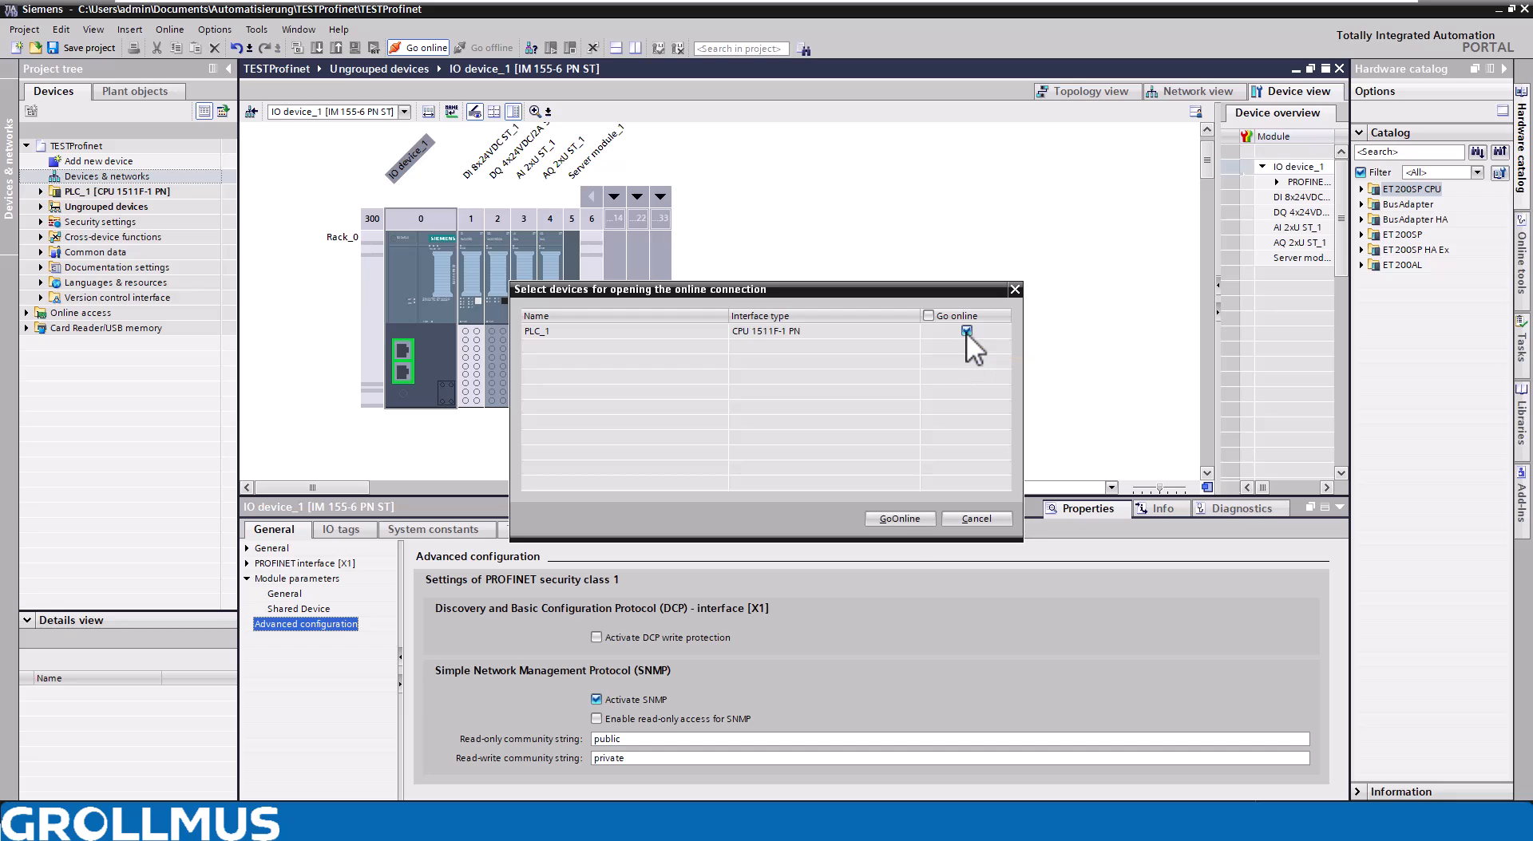
click(897, 519)
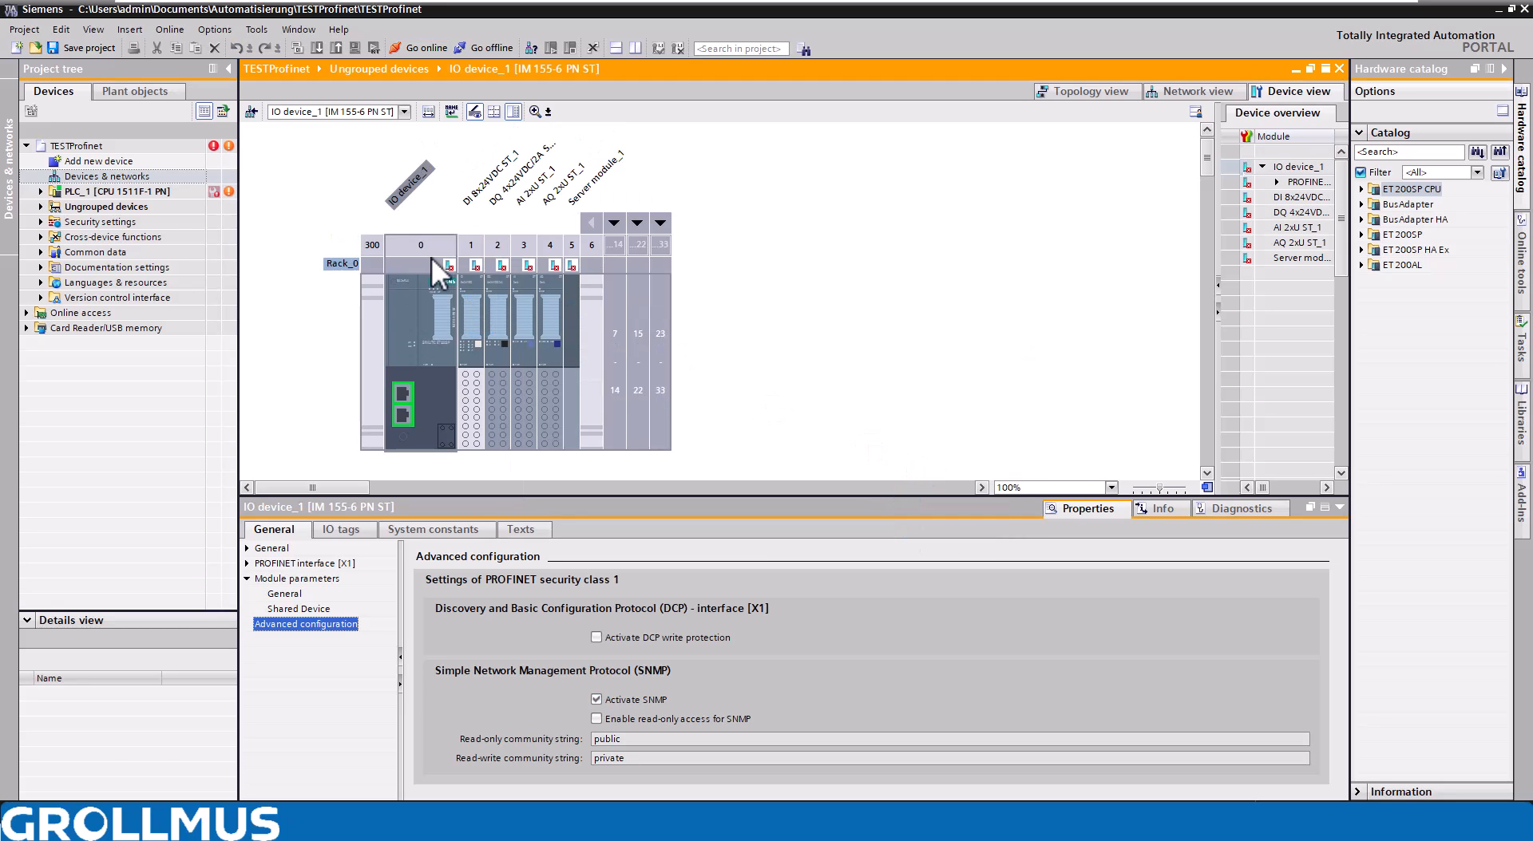
mouse_move(572, 288)
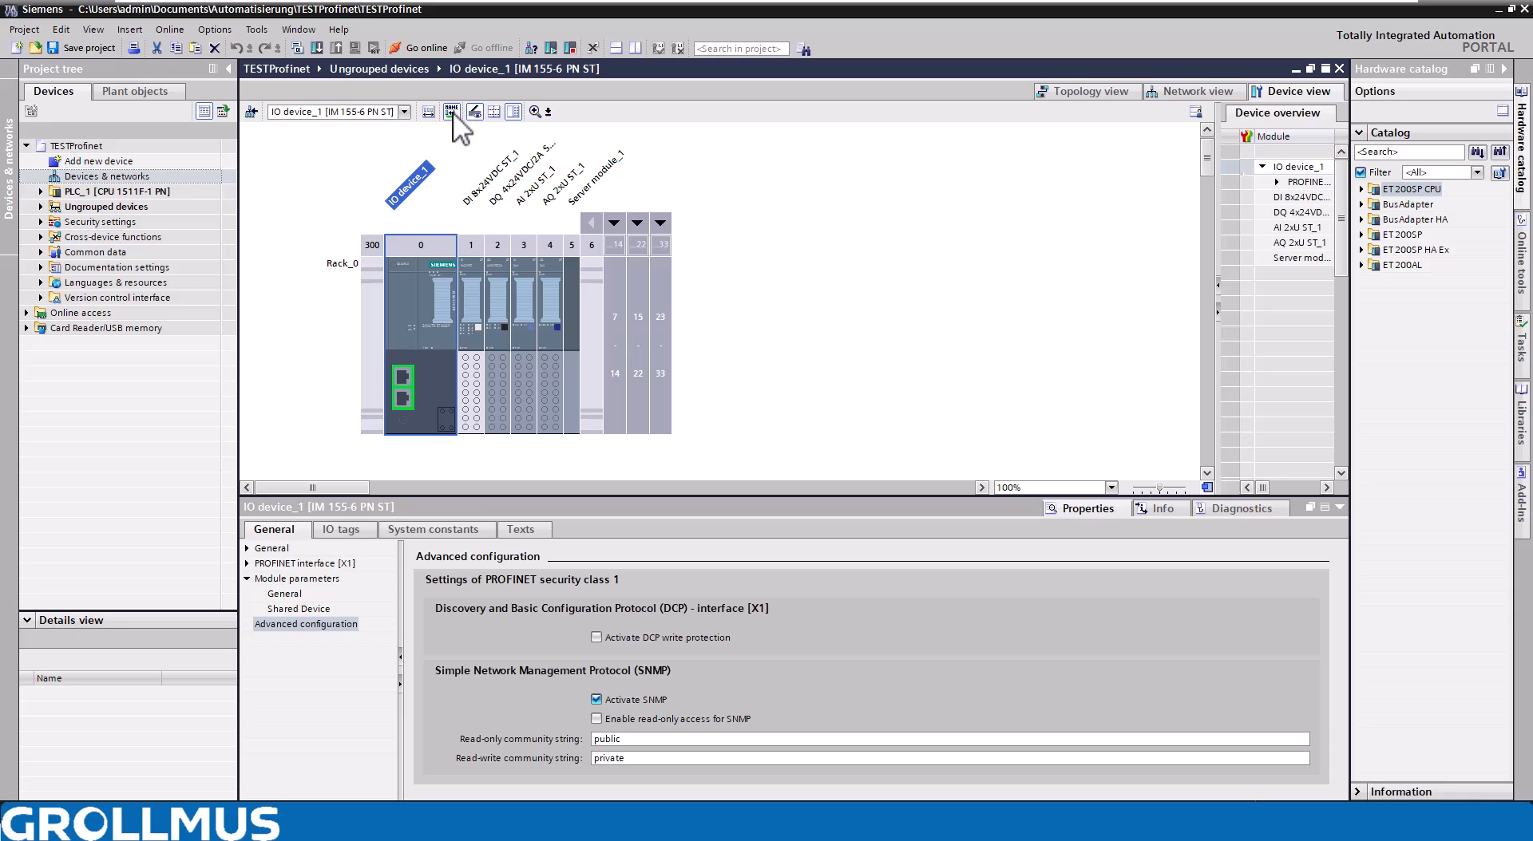
Search accessible PROFINET devices and check the ET200SP's 'io device_' name-mismatch status
click(452, 110)
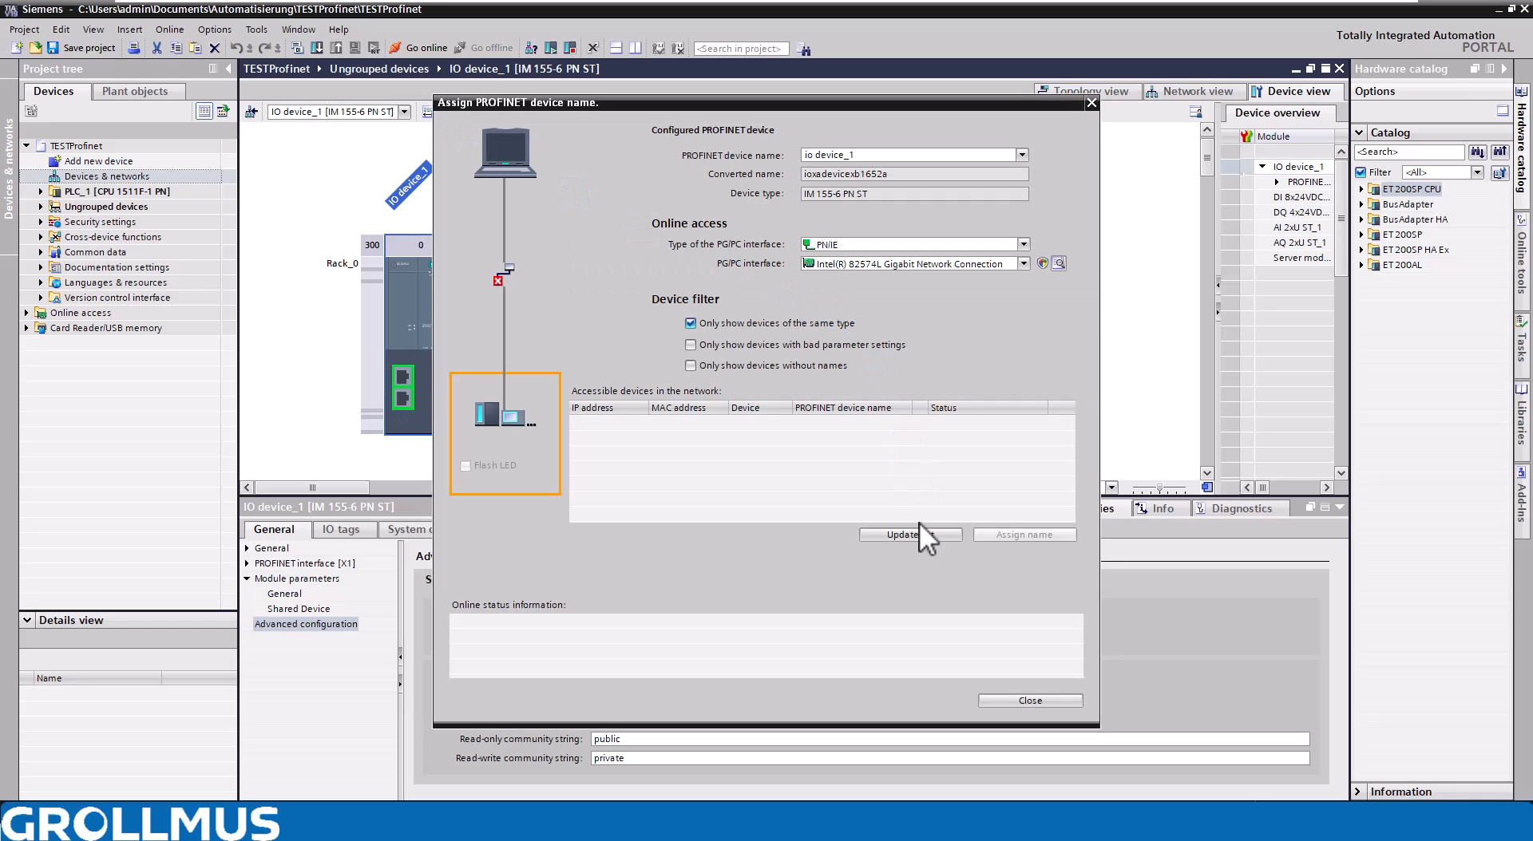
click(908, 535)
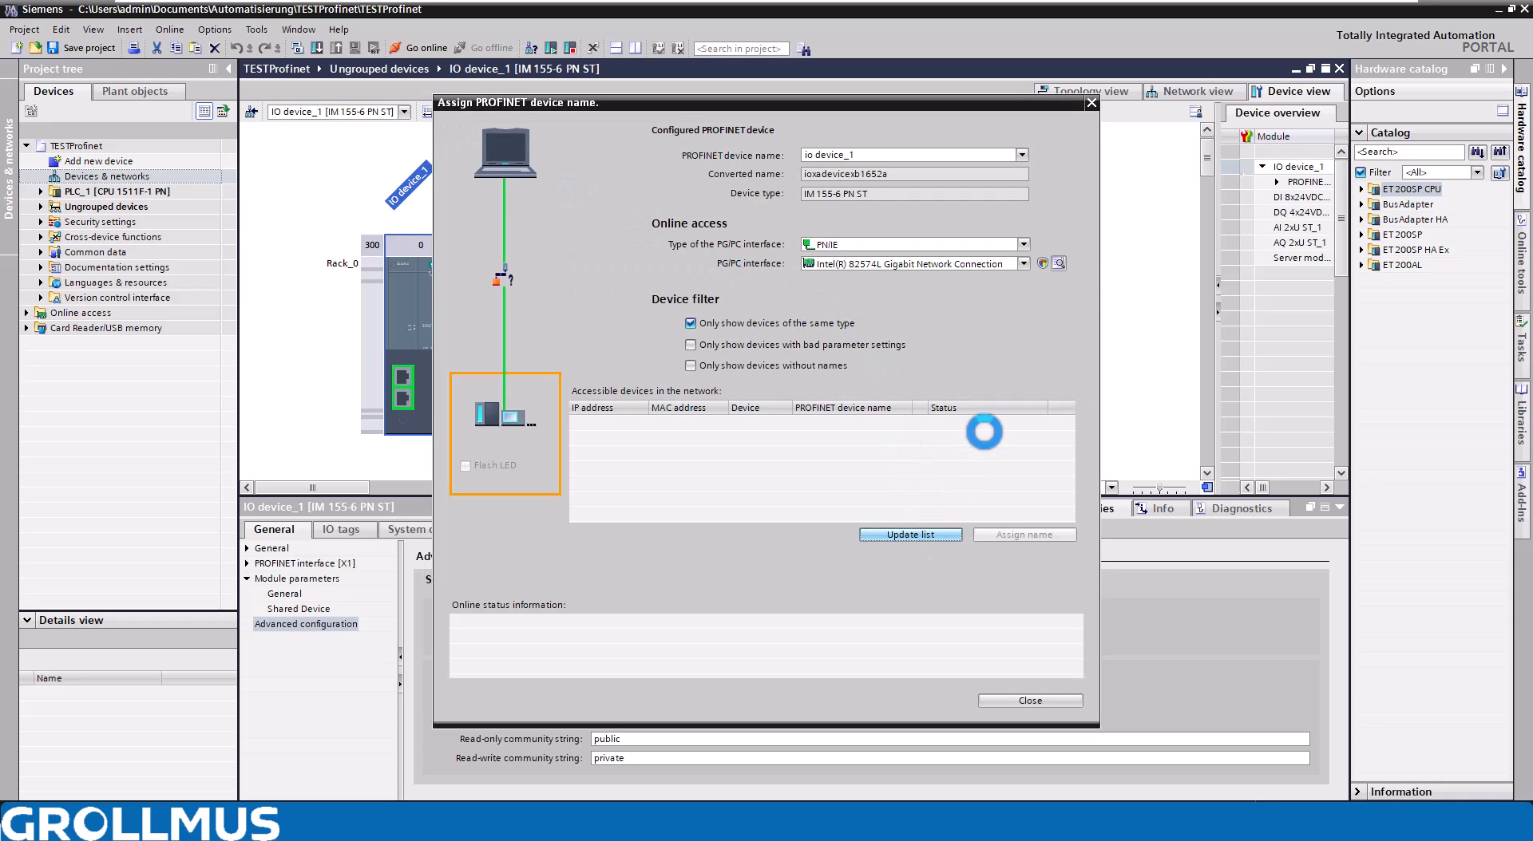
click(908, 535)
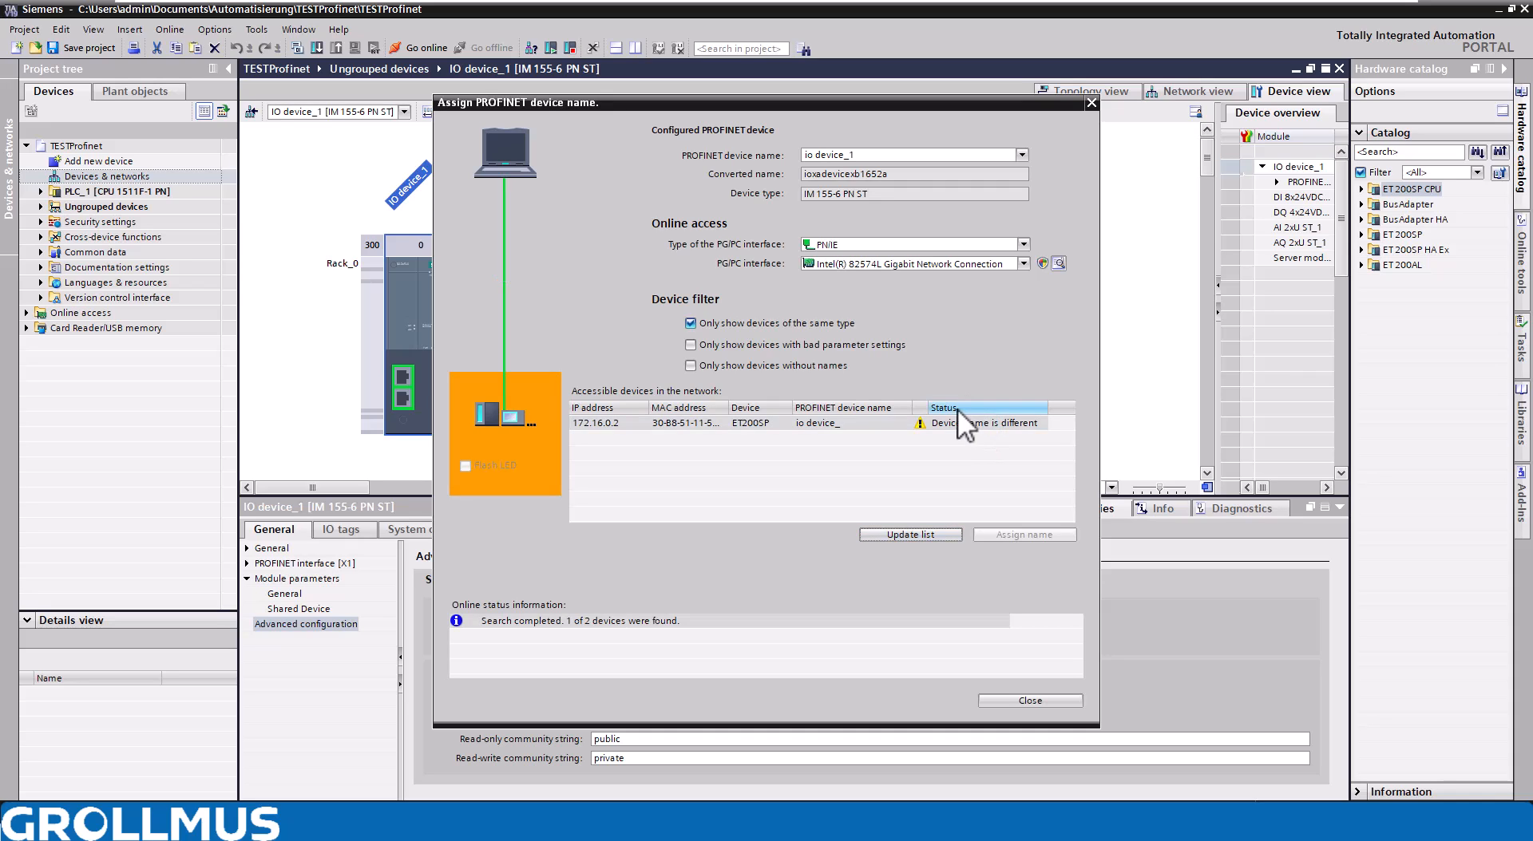
click(1028, 701)
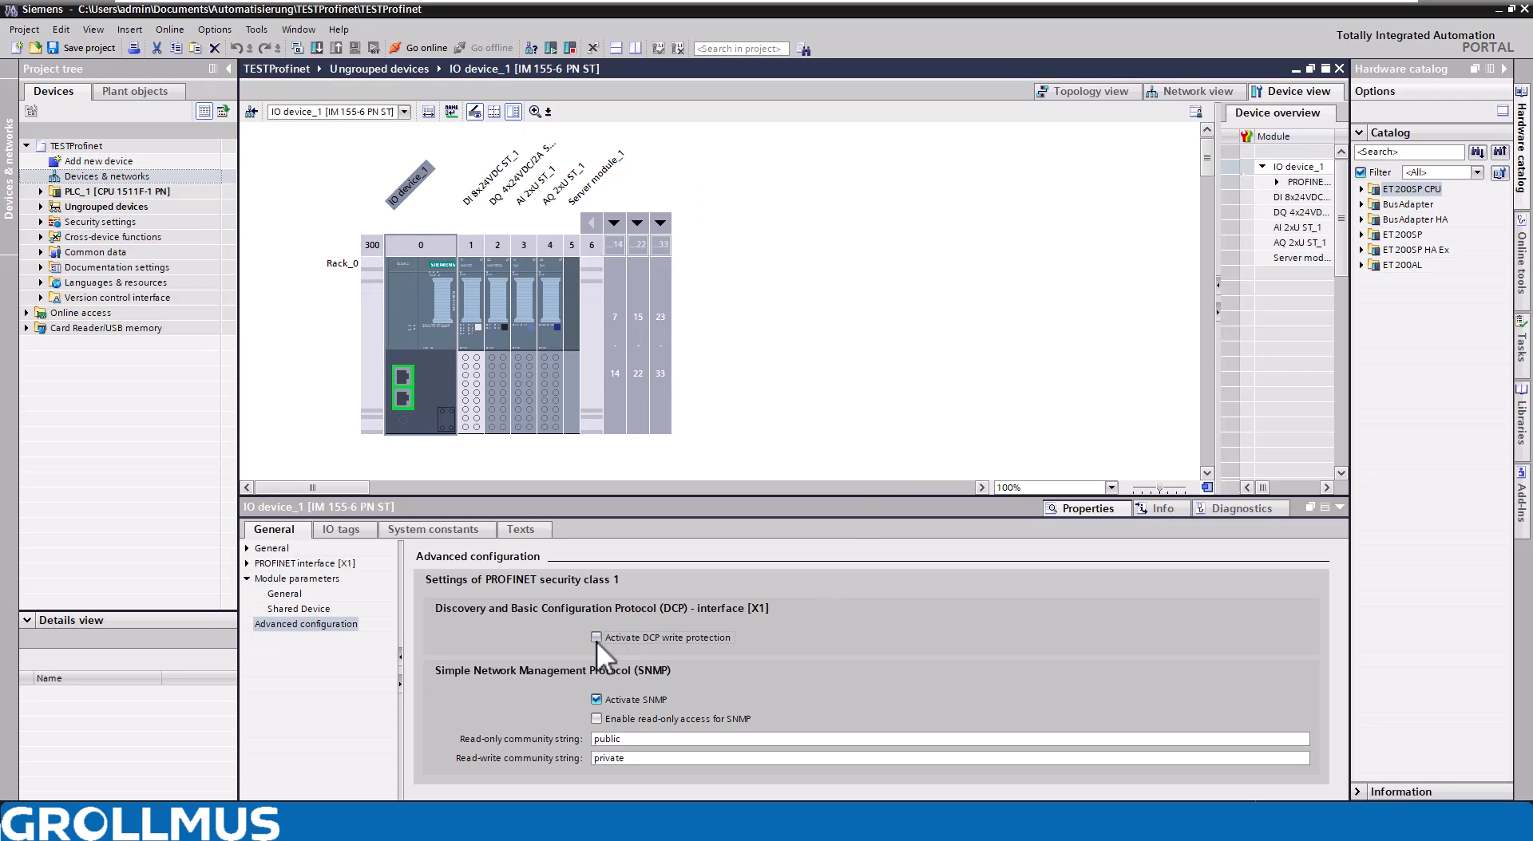
Activate DCP write protection for IO device_1 and download the configuration to the device
click(595, 637)
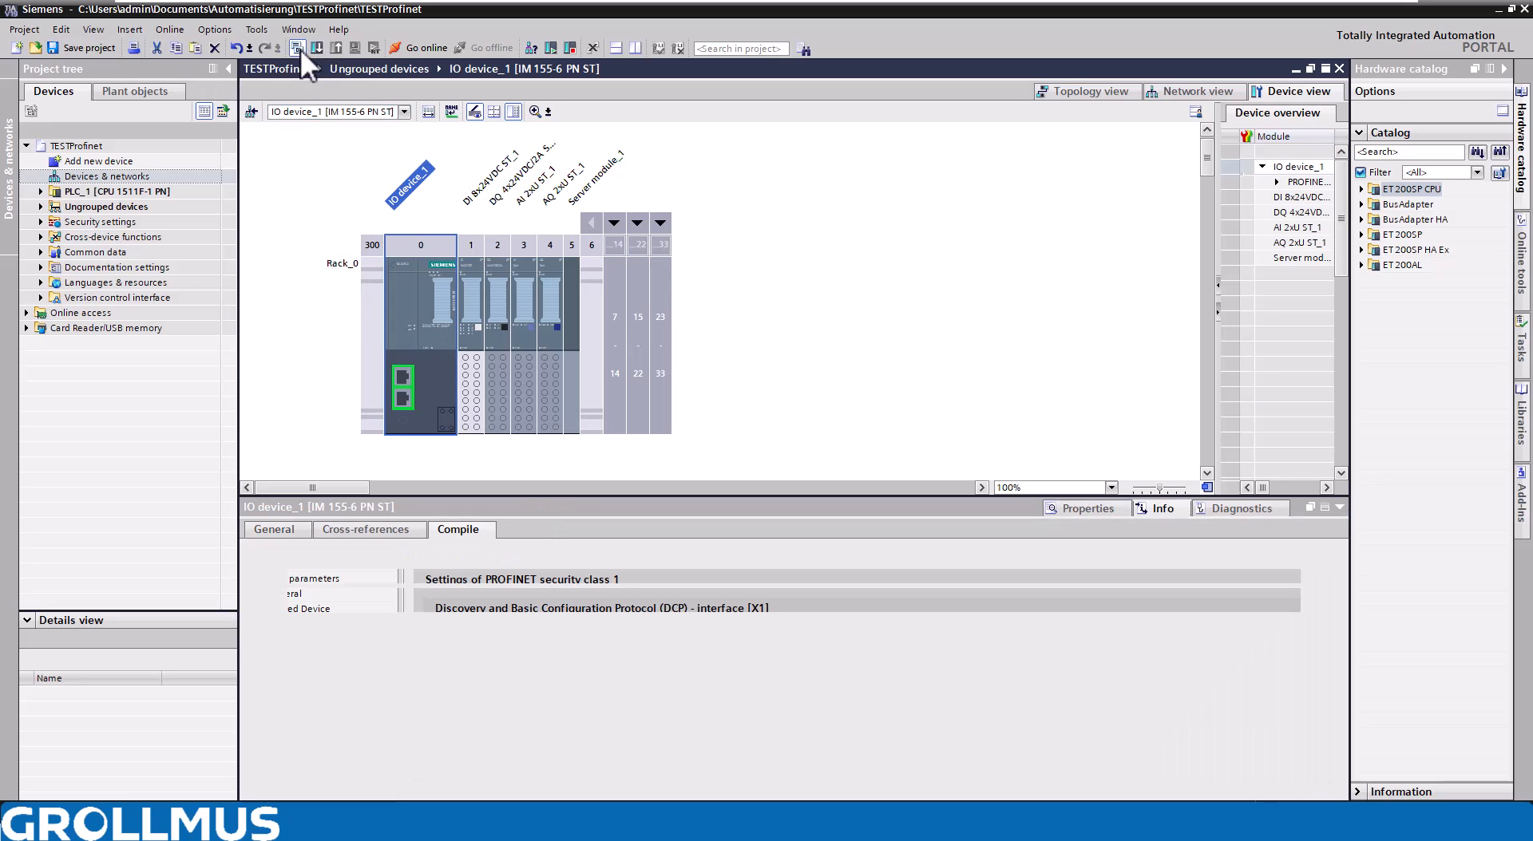
click(456, 528)
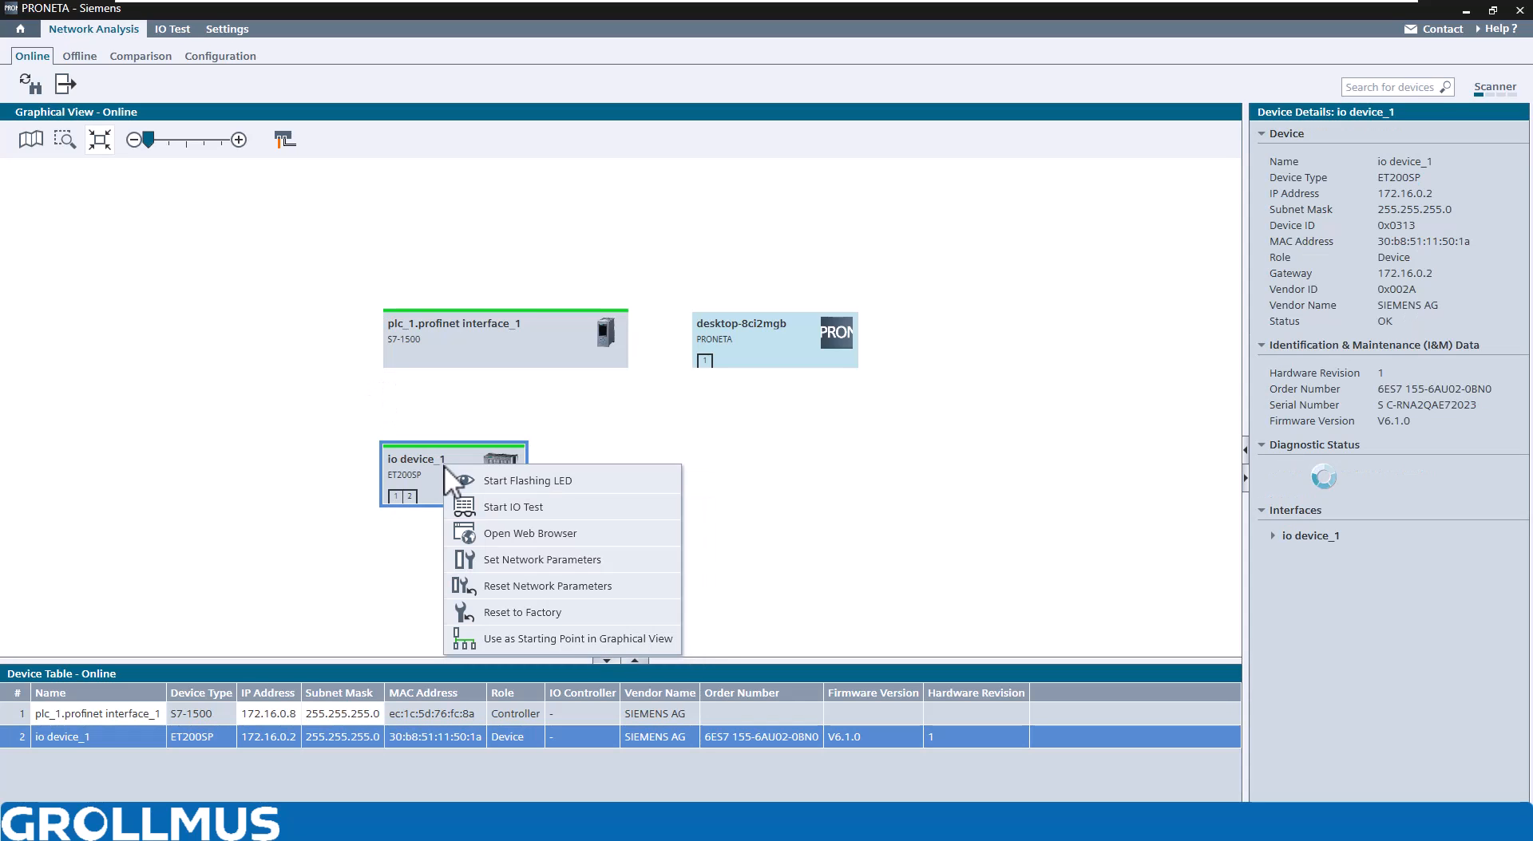
Try to set io device_1's network parameters in PRONETA again
click(543, 559)
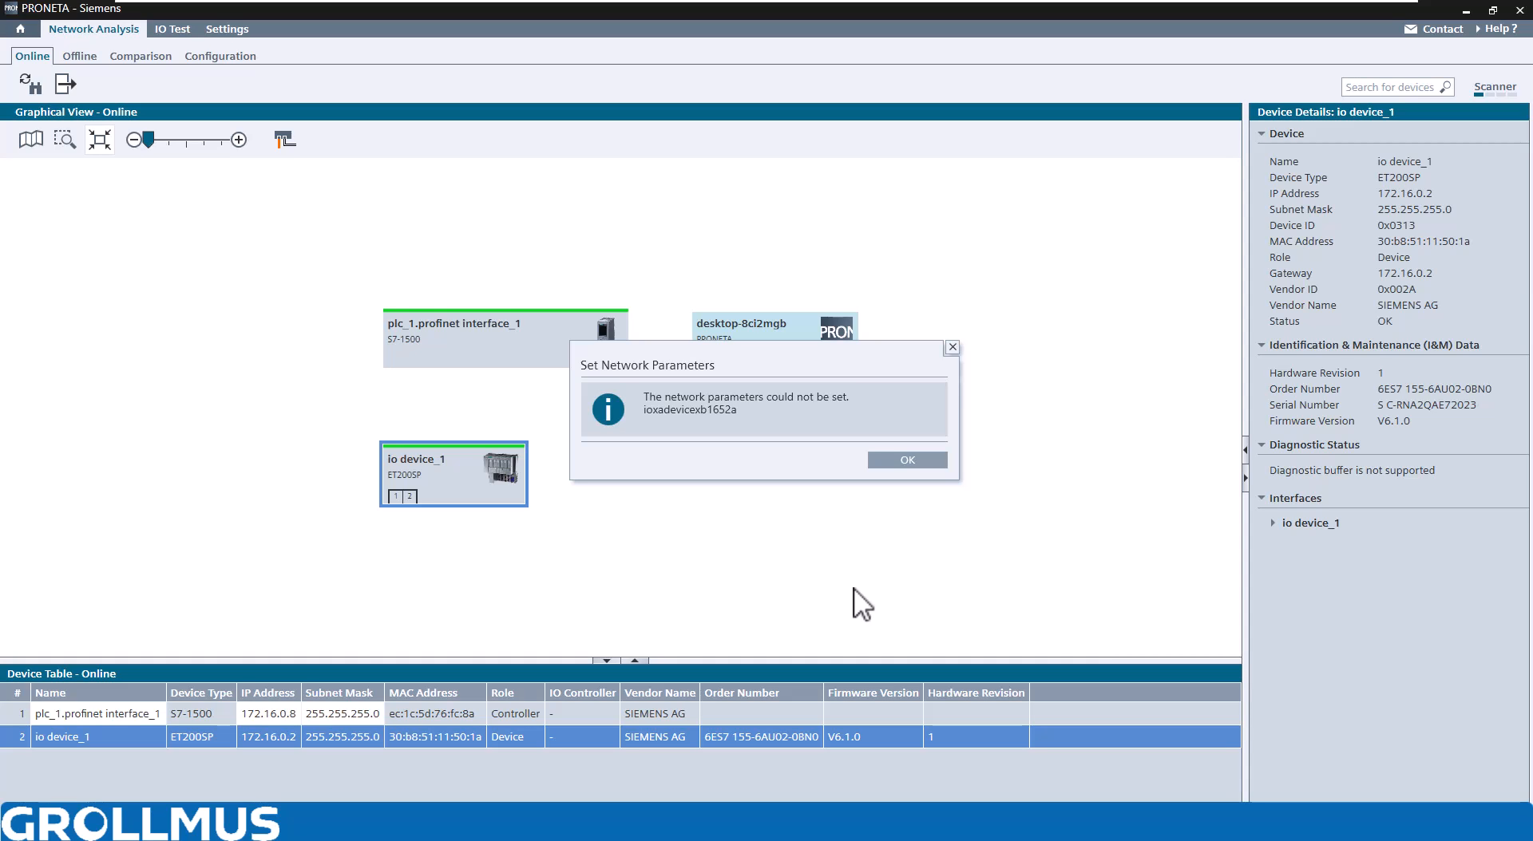
mouse_move(843, 611)
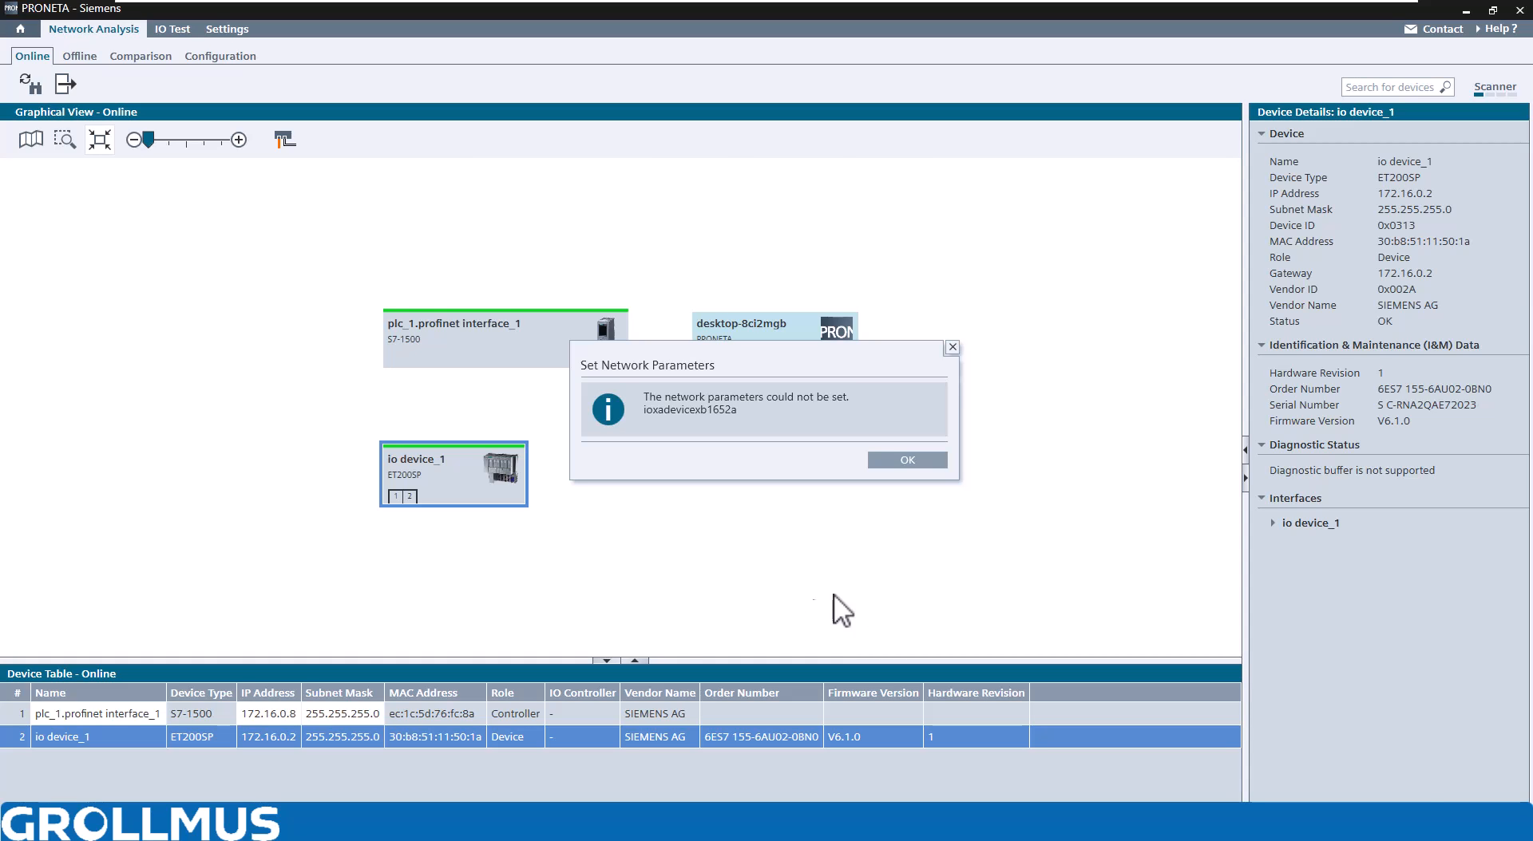